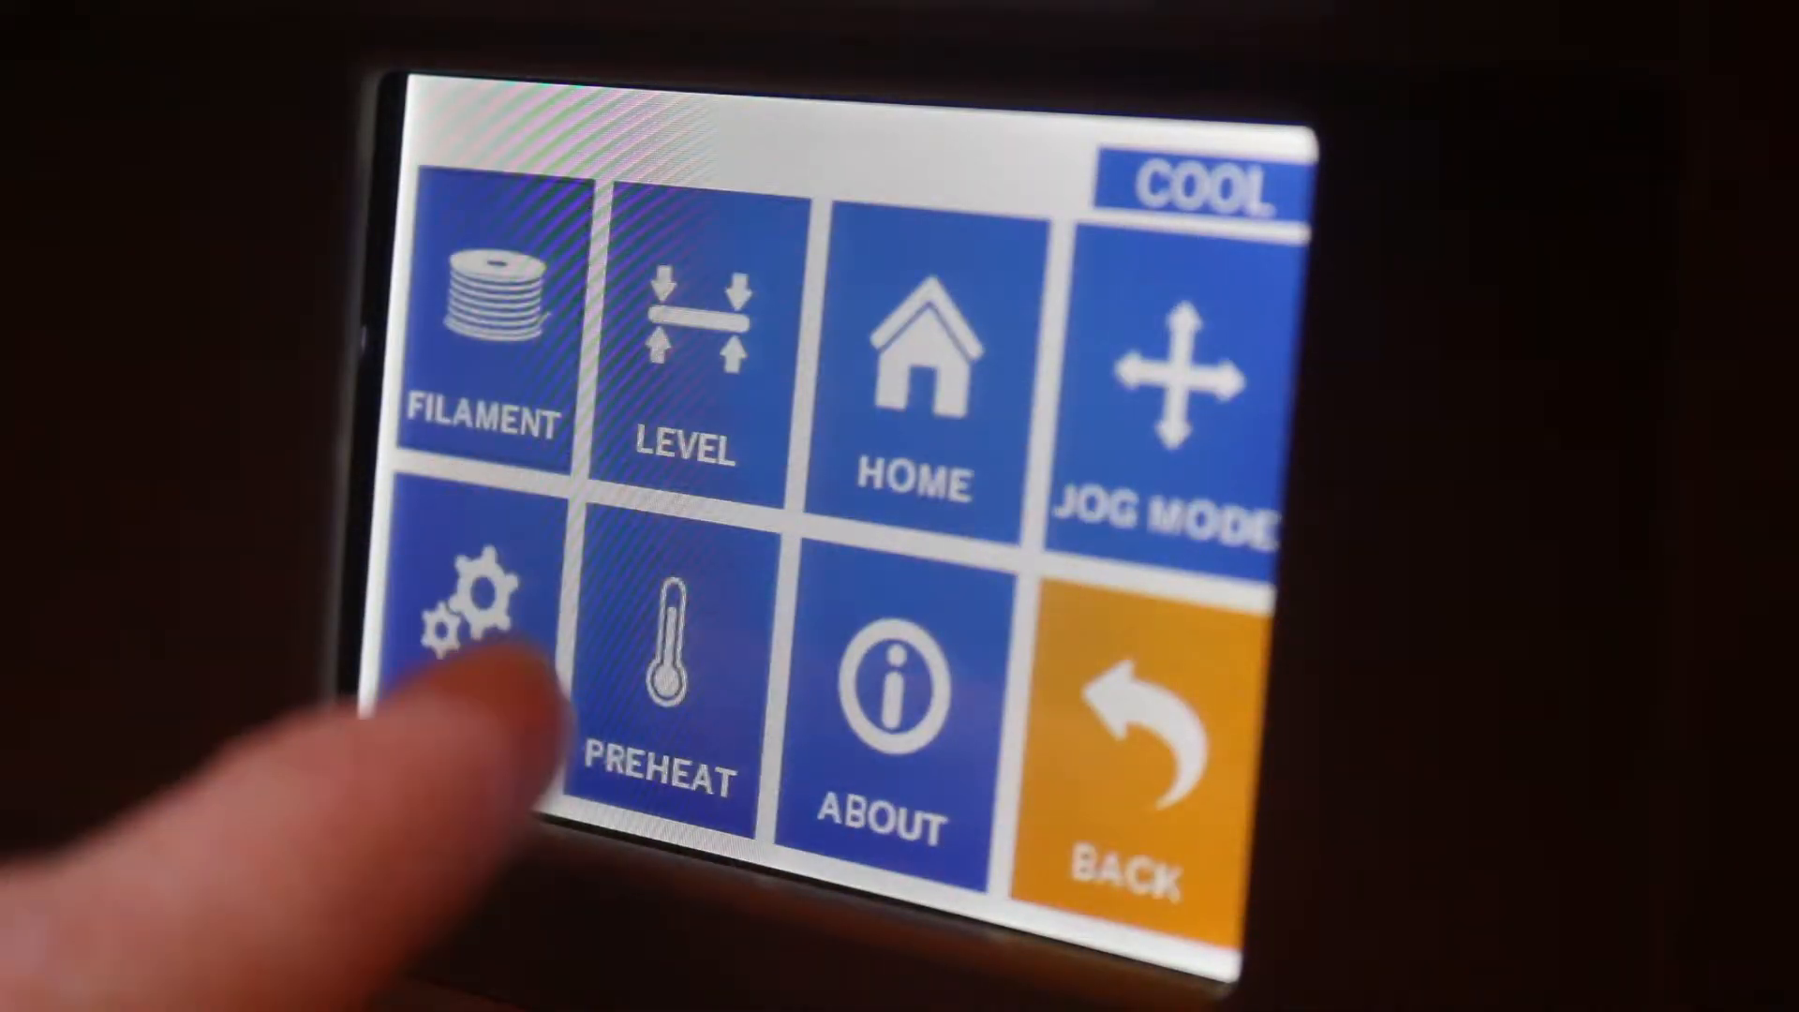
- Start the filament unload routine from the Filament menu so the extruder begins heating
{"action": "left_click", "coordinate": [482, 321]}
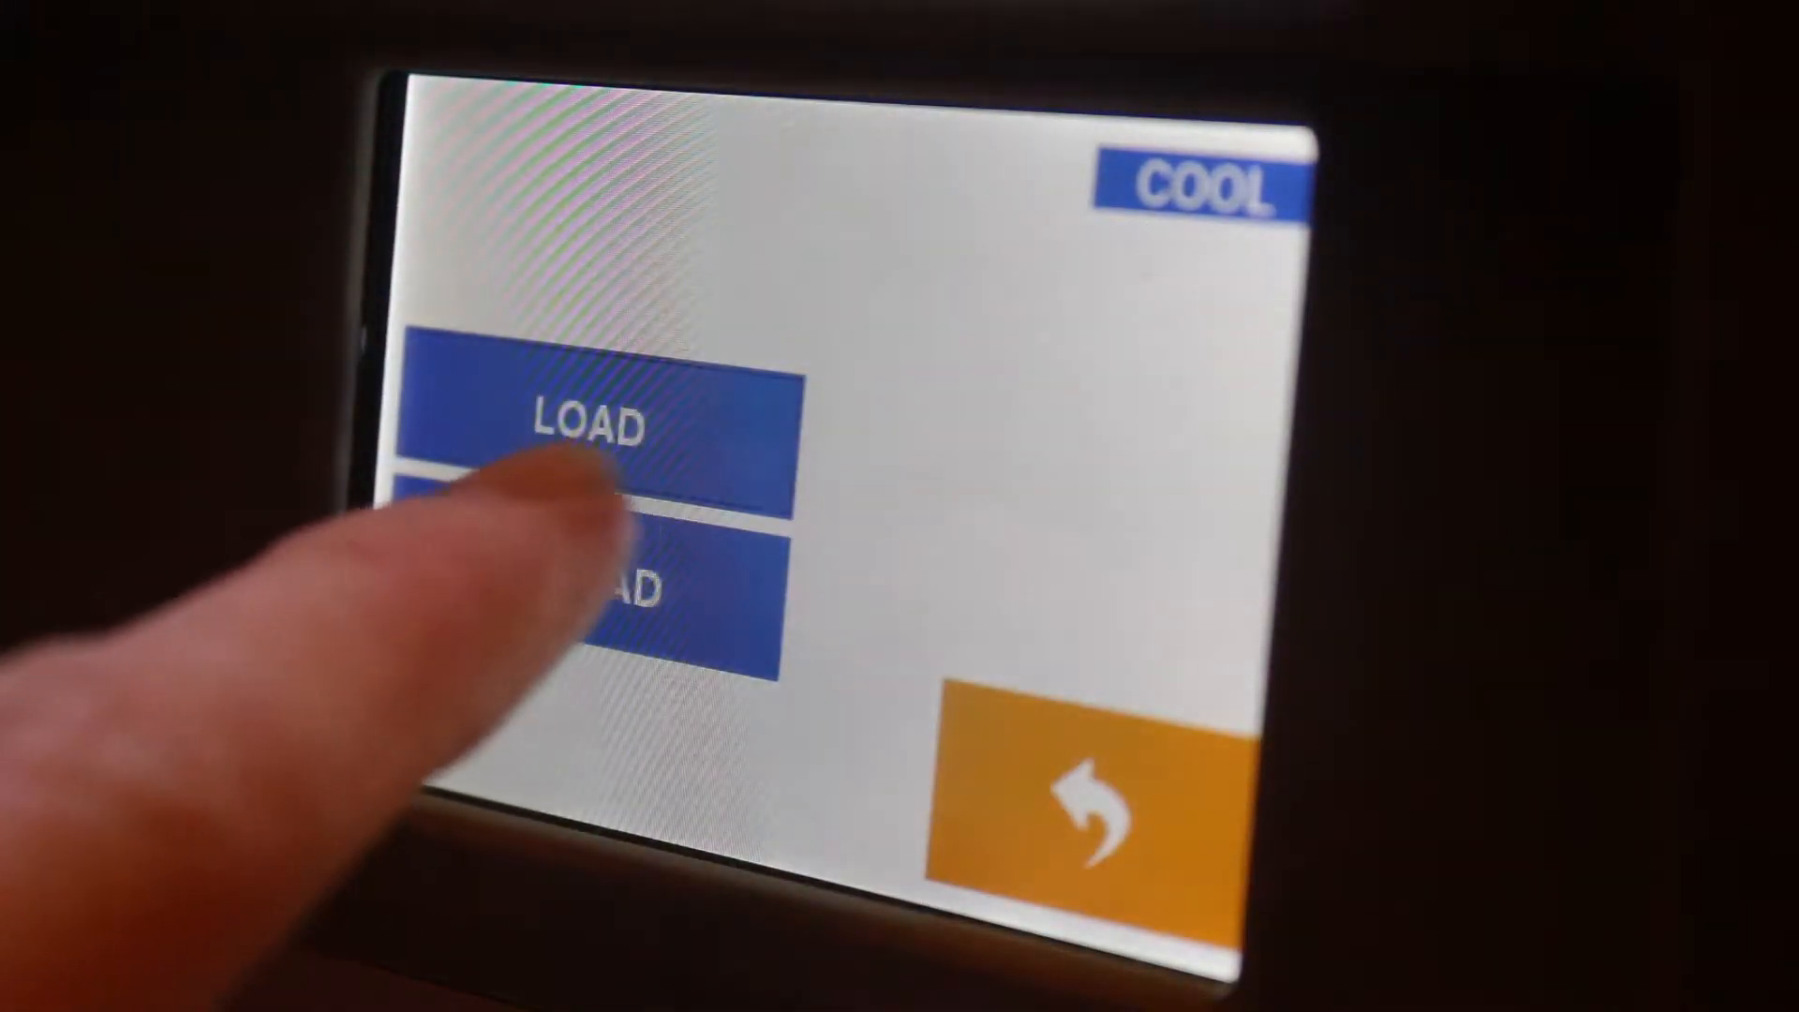
{"action": "left_click", "coordinate": [596, 425]}
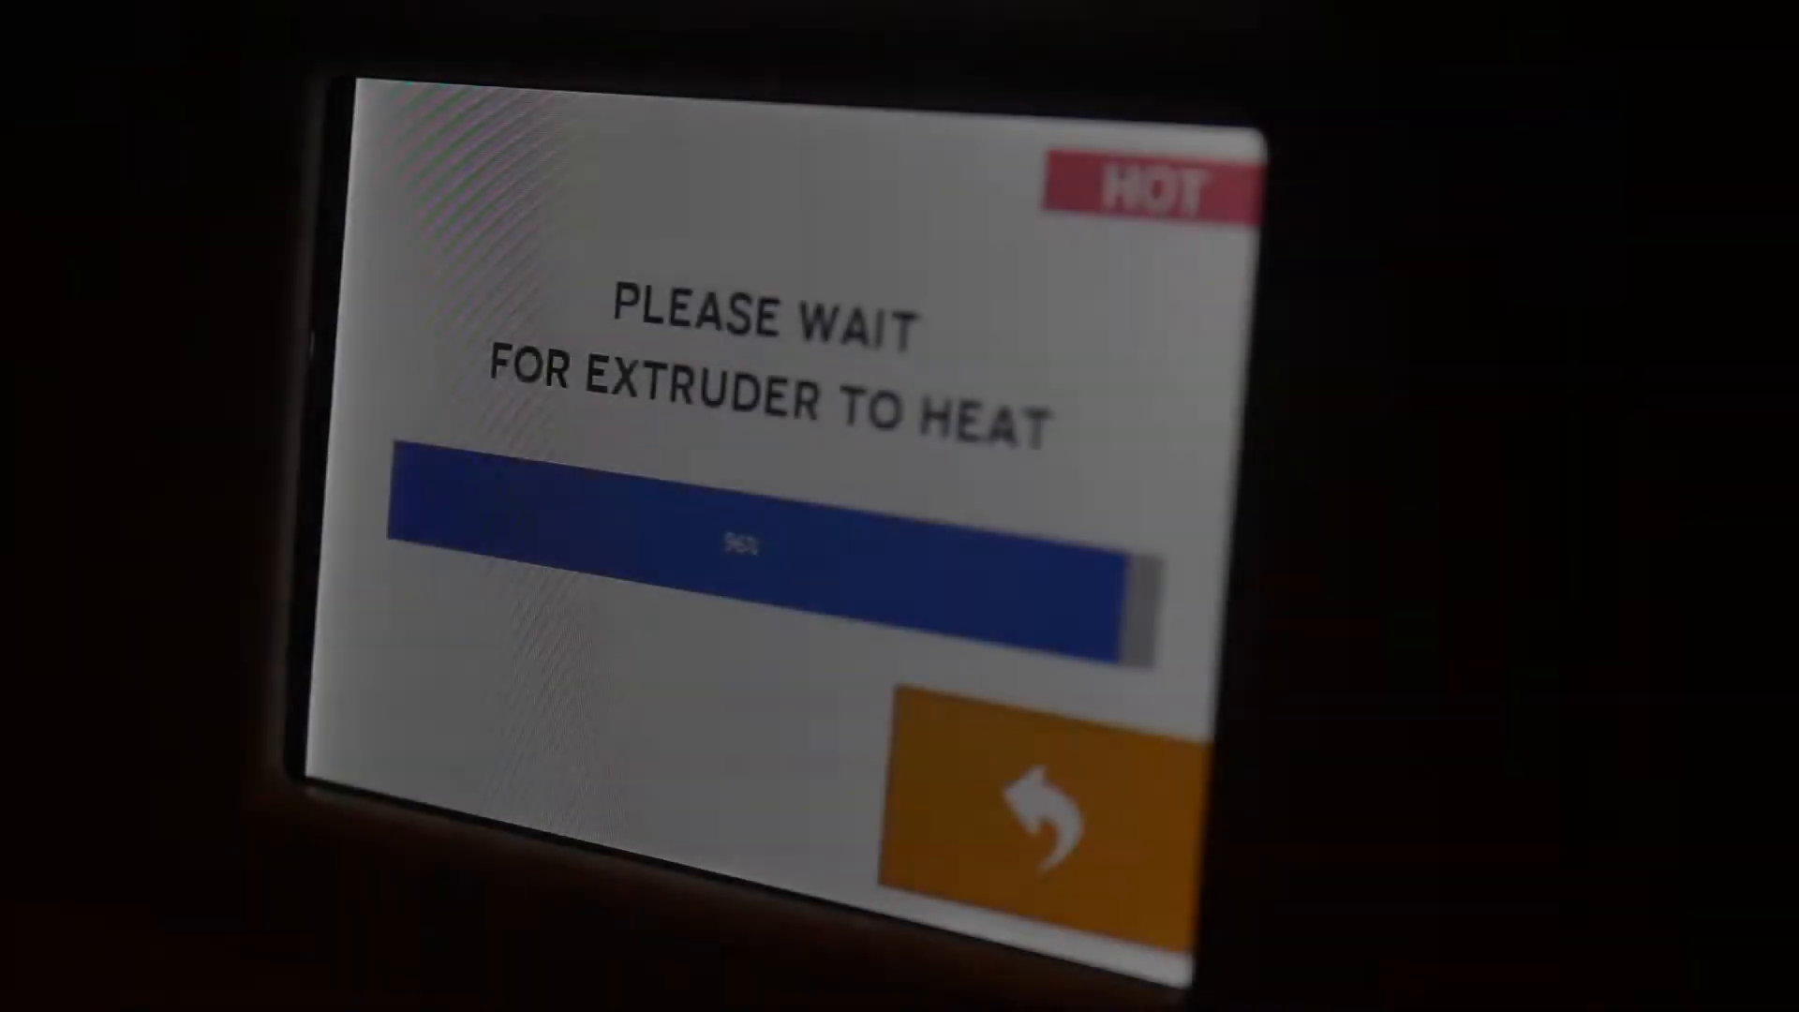